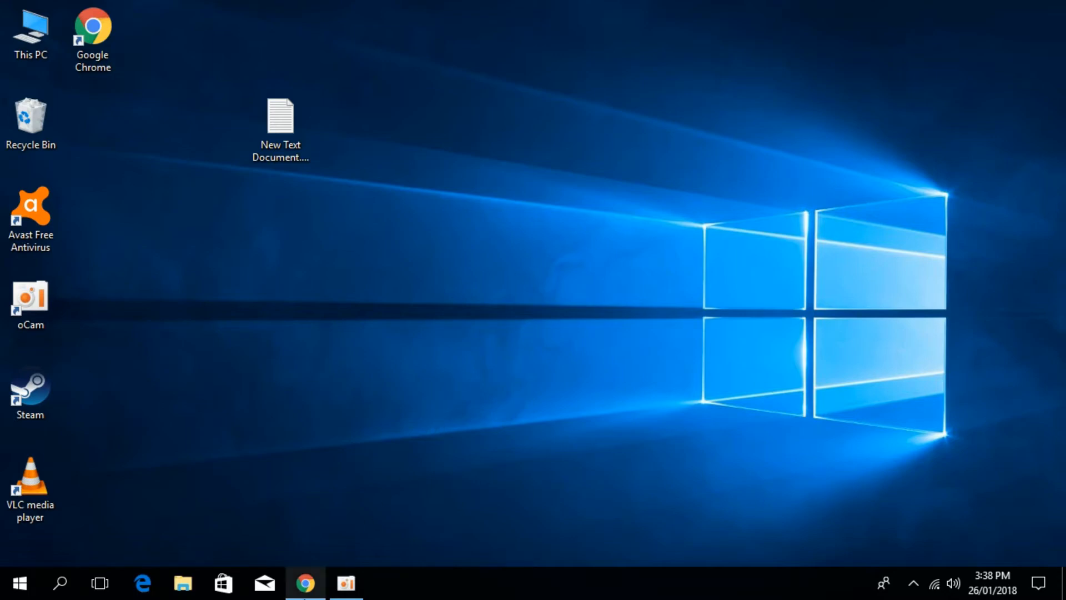
Step: Check the computer's basic system information through This PC's properties
click(304, 582)
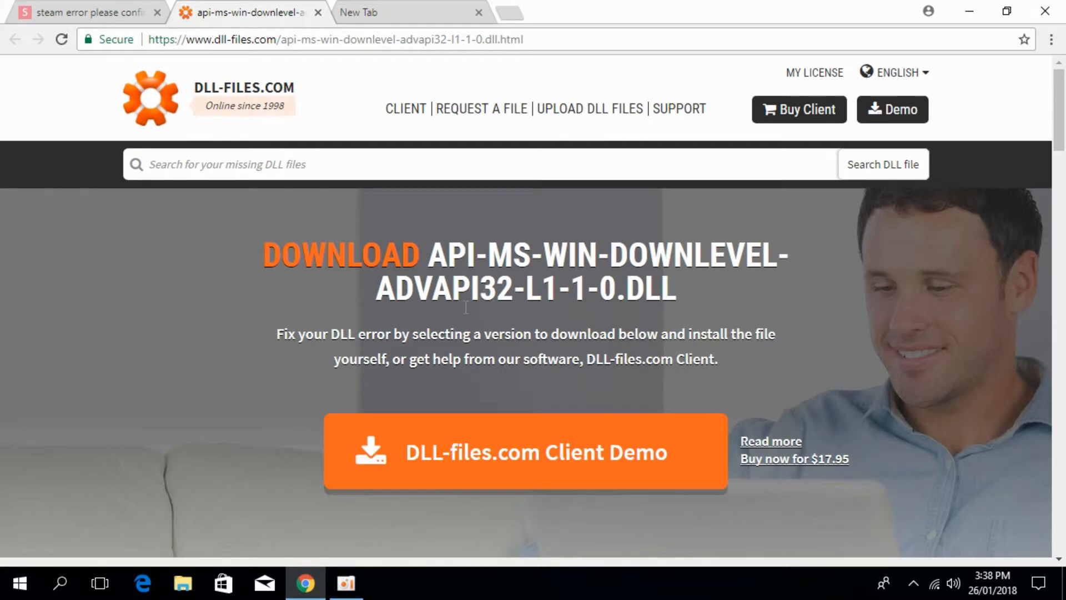
scroll(down, 3)
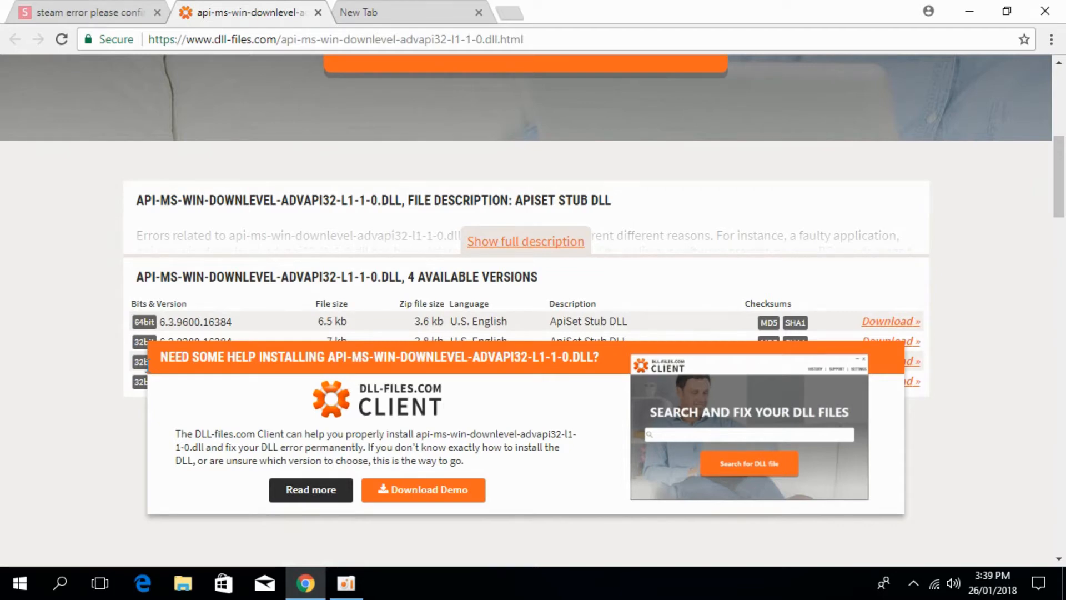
click(1006, 11)
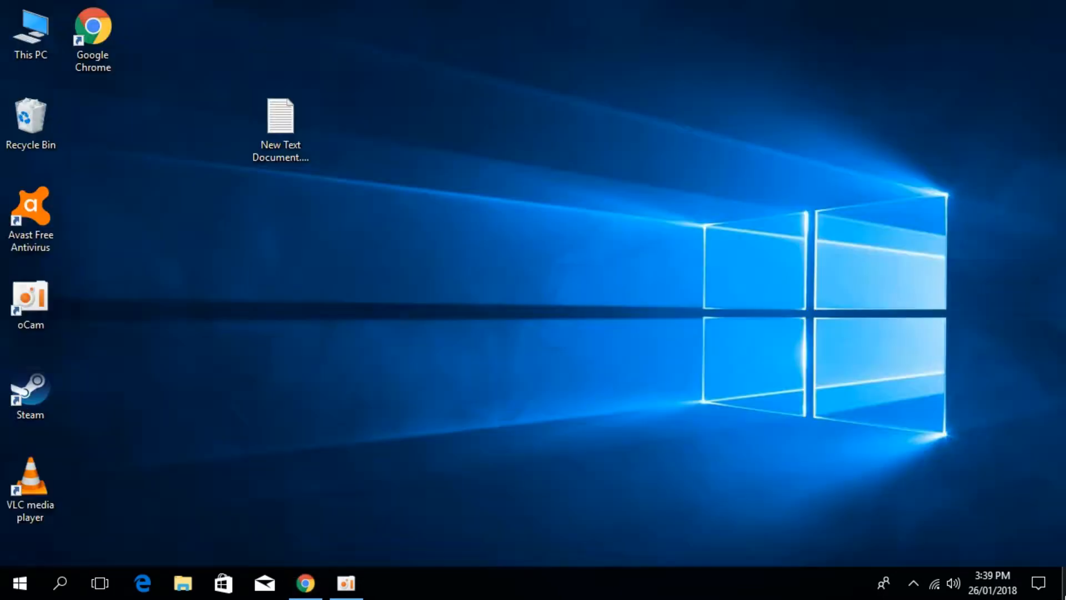
right_click(30, 30)
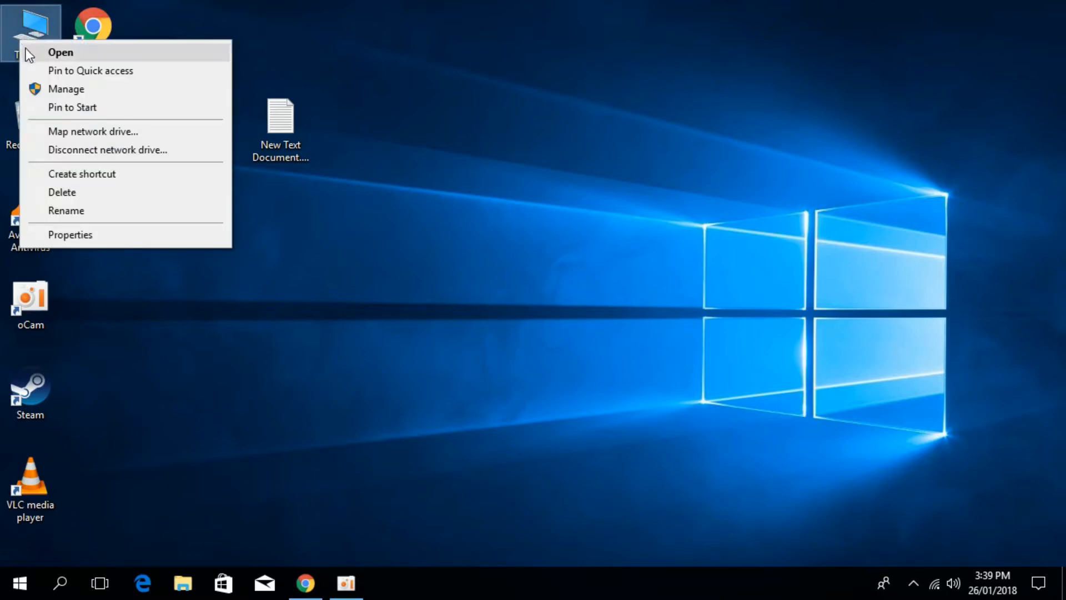
click(70, 234)
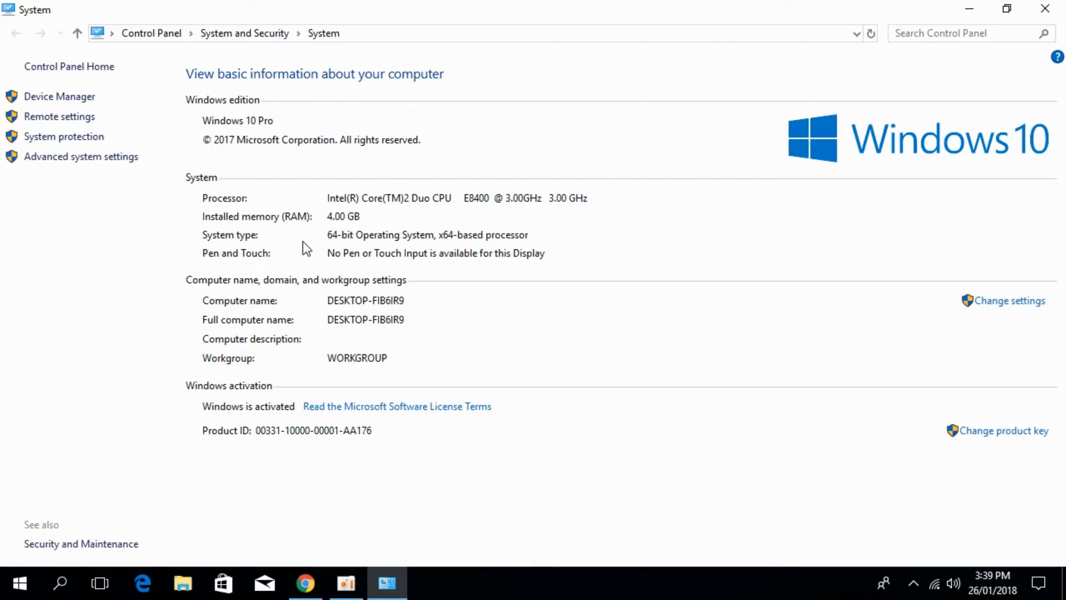
mouse_move(333, 245)
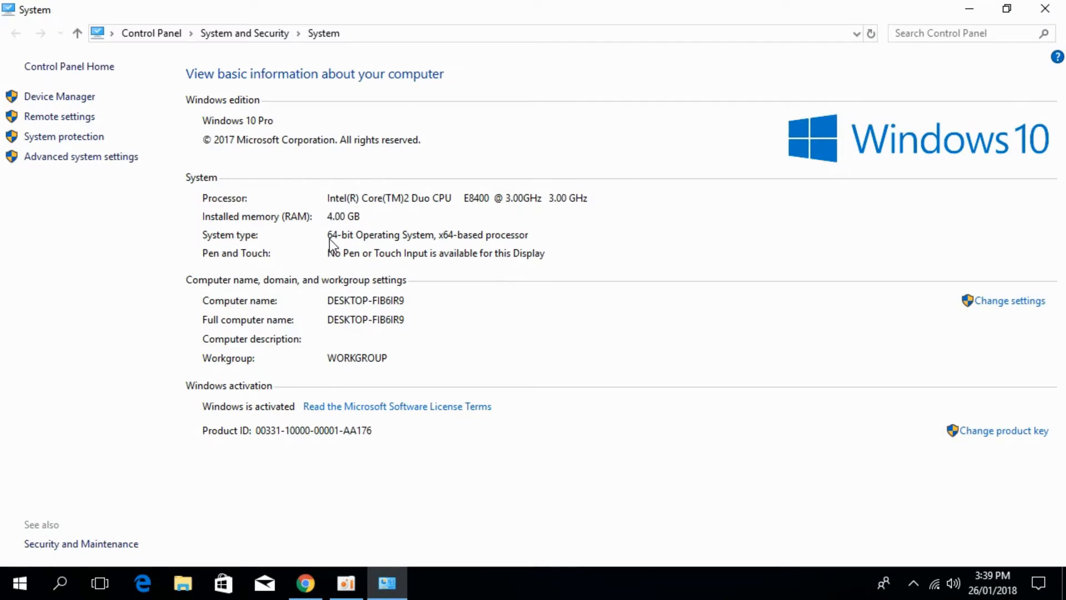
mouse_move(435, 248)
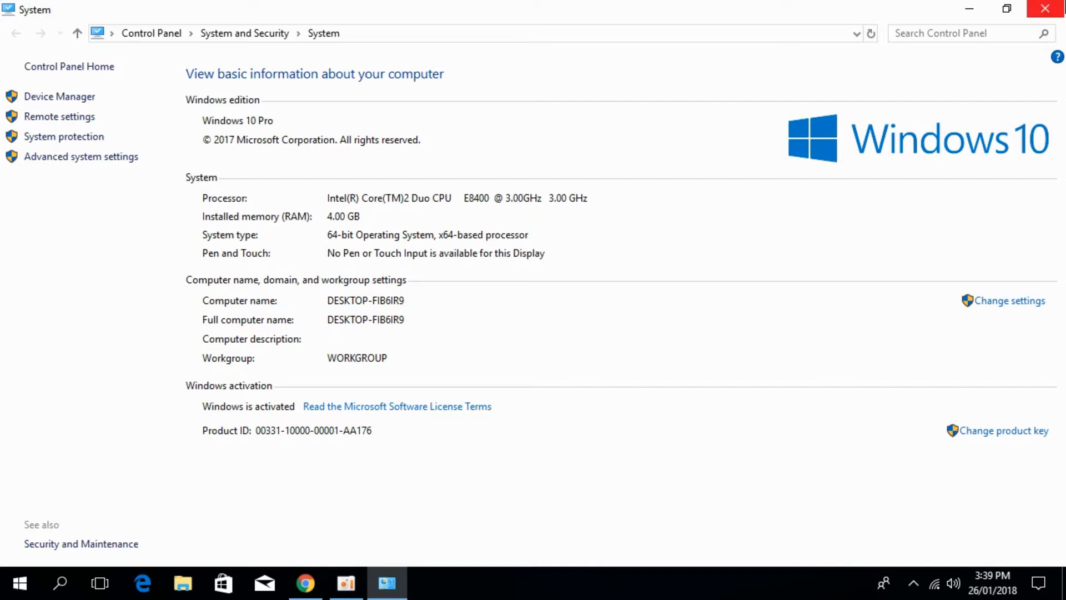
click(1045, 9)
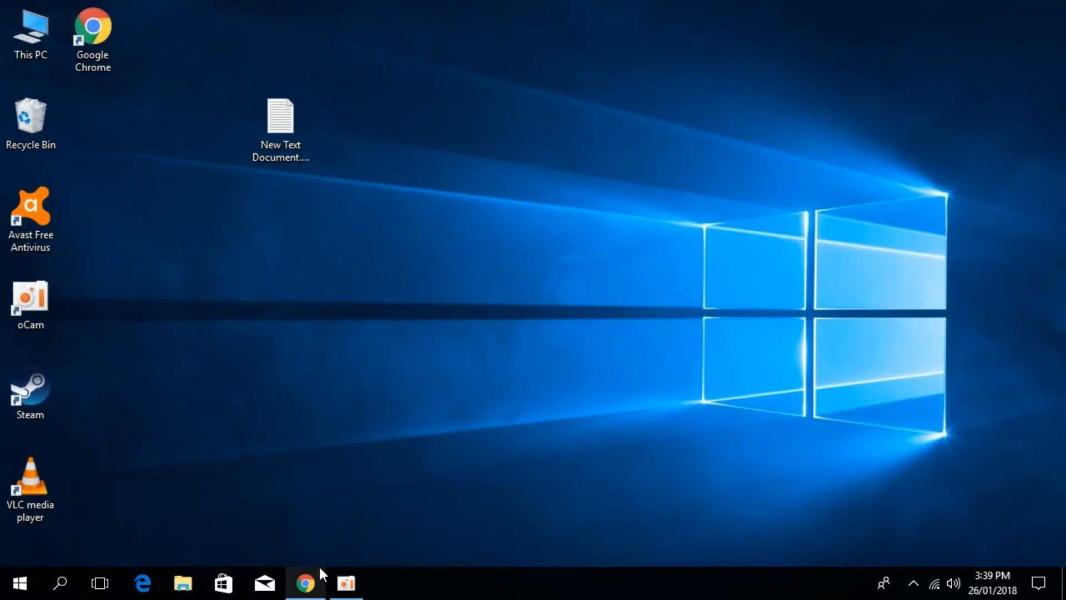
Step: Download the 32-bit 6.3.9600.16384 DLL zip and switch to its download page
click(304, 582)
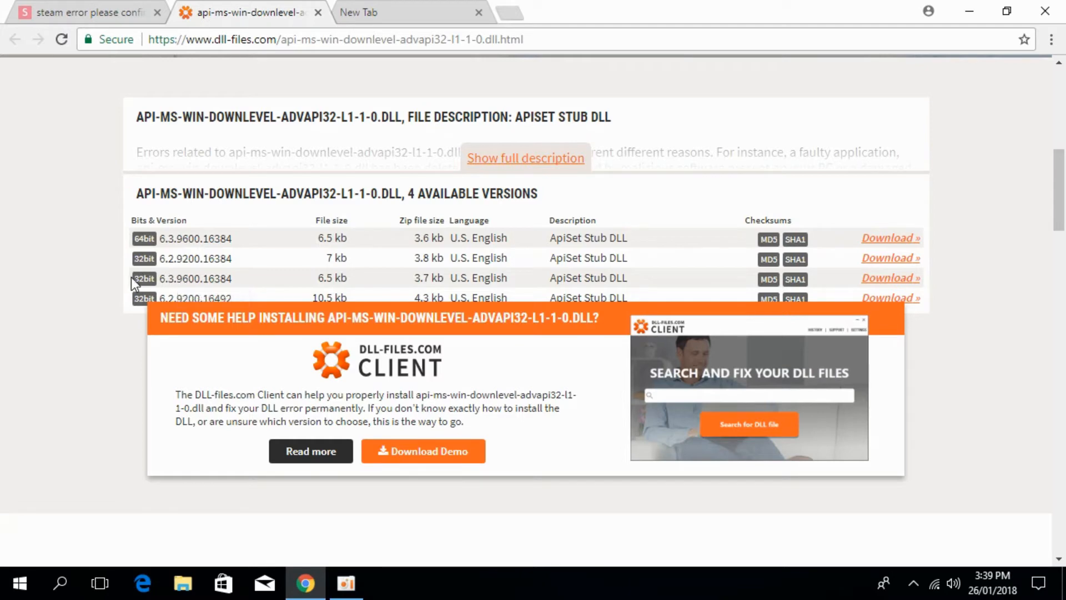
double_click(196, 278)
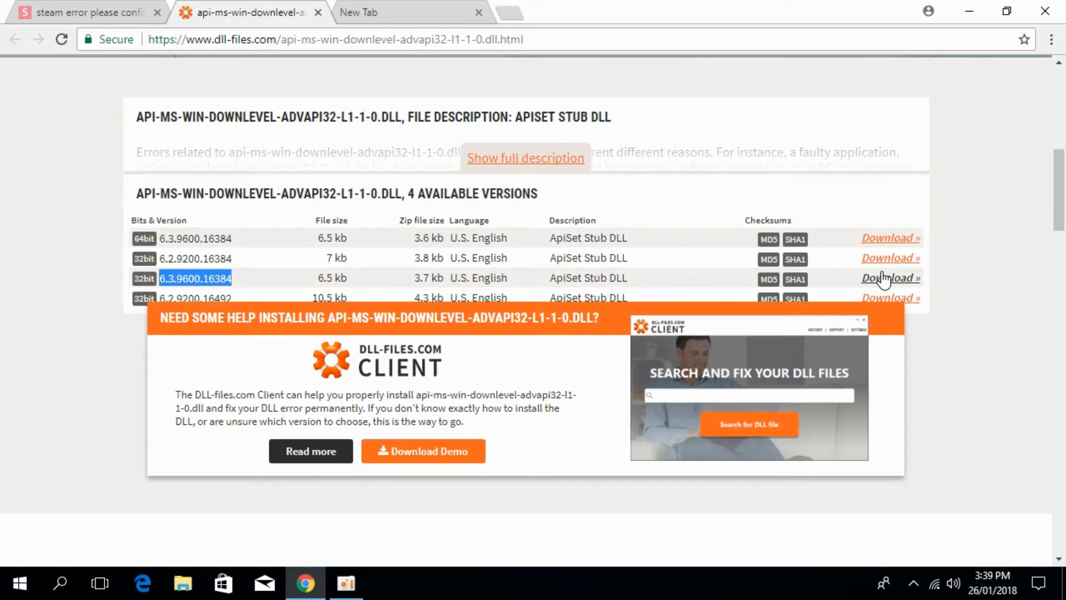
click(889, 278)
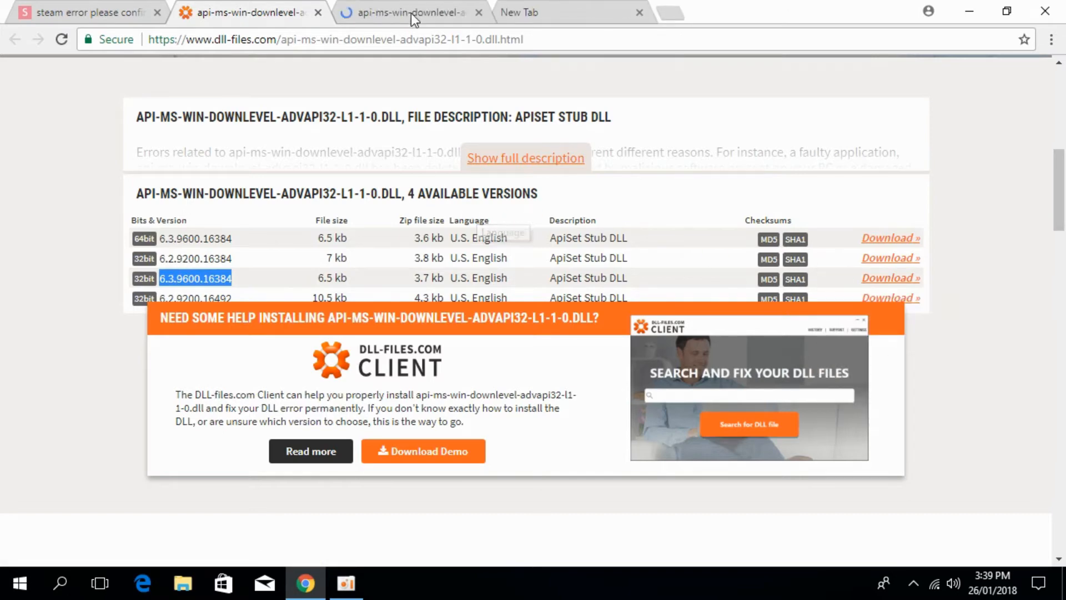
click(890, 277)
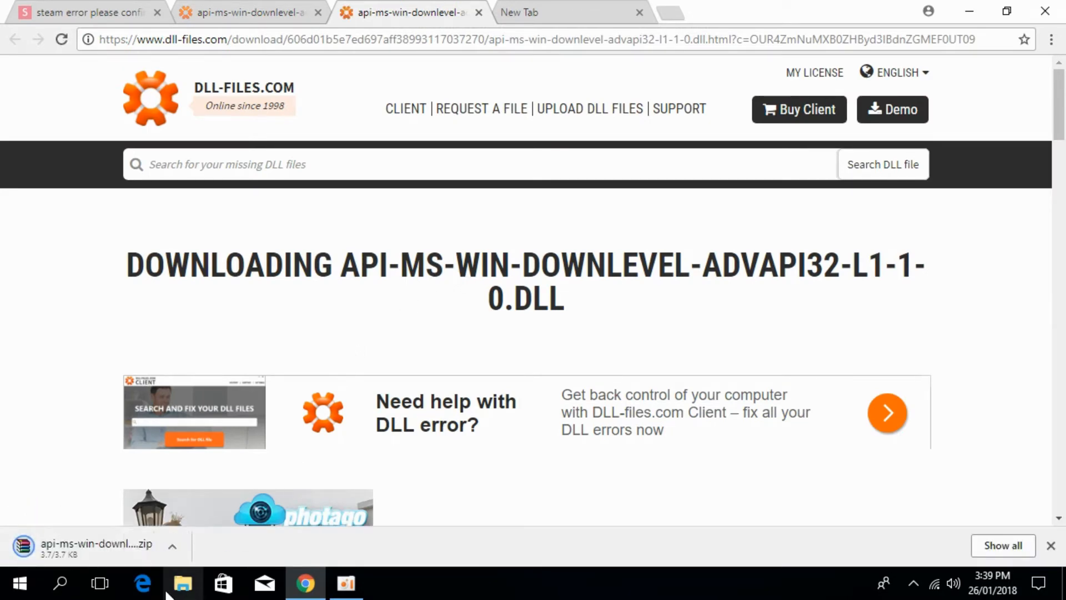
Step: Extract the downloaded zip into Downloads with WinRAR and open the extracted folder
click(182, 582)
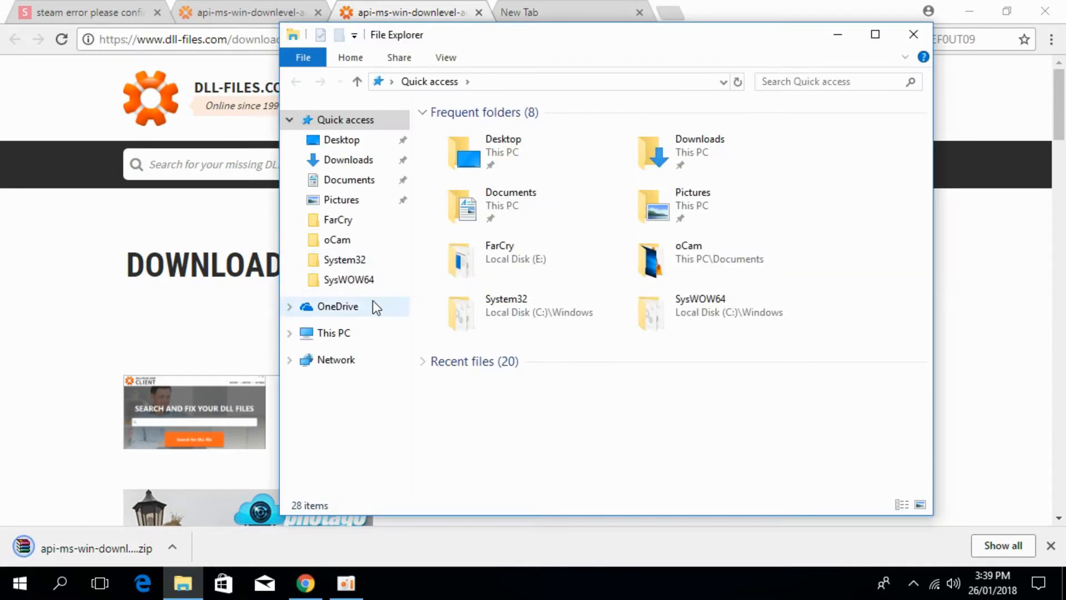
click(348, 160)
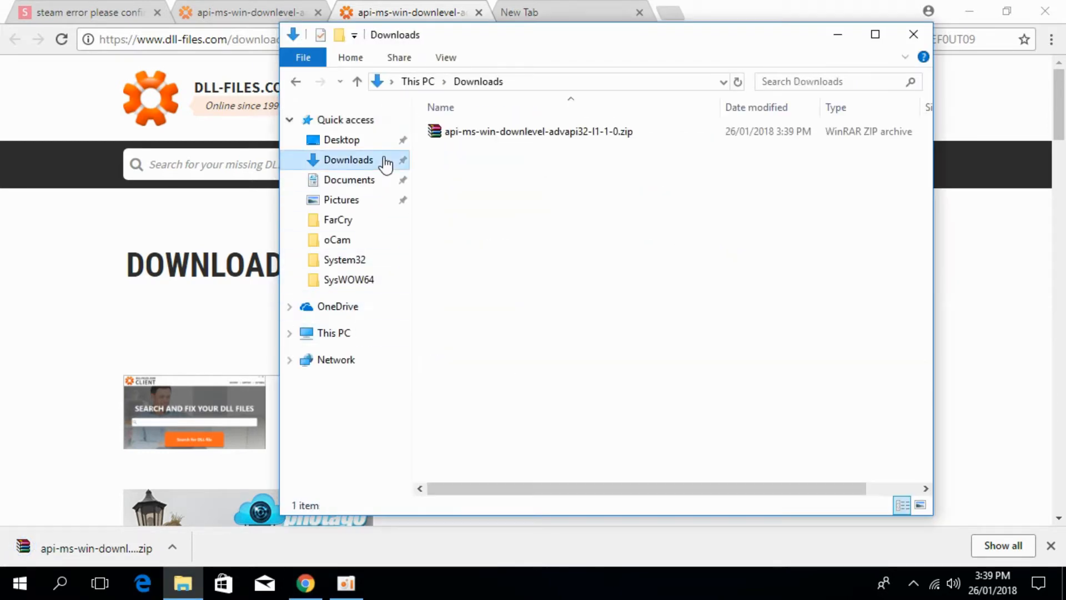
click(875, 34)
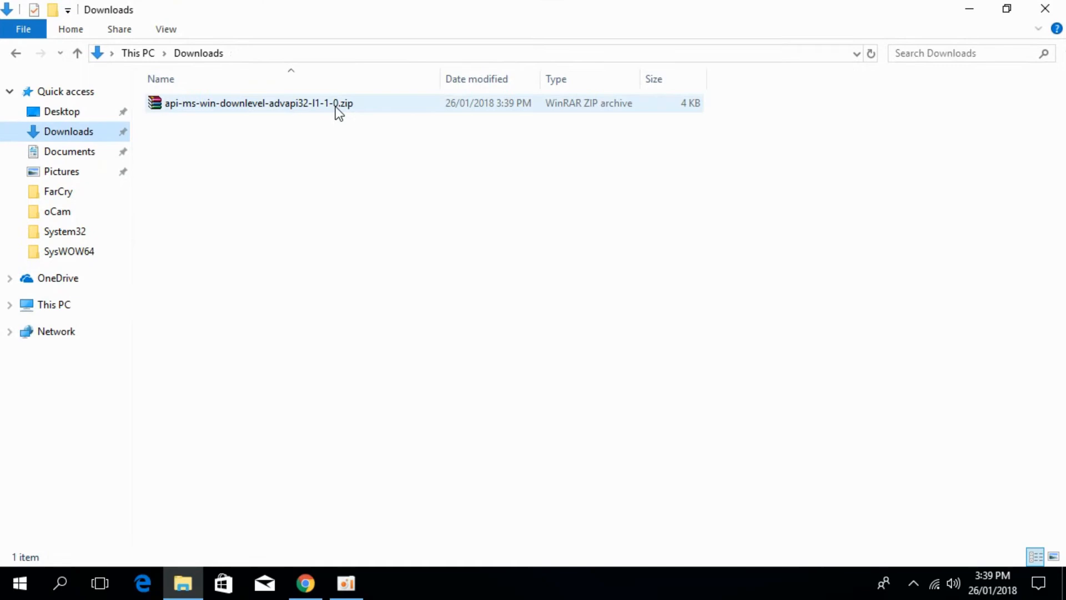
click(258, 103)
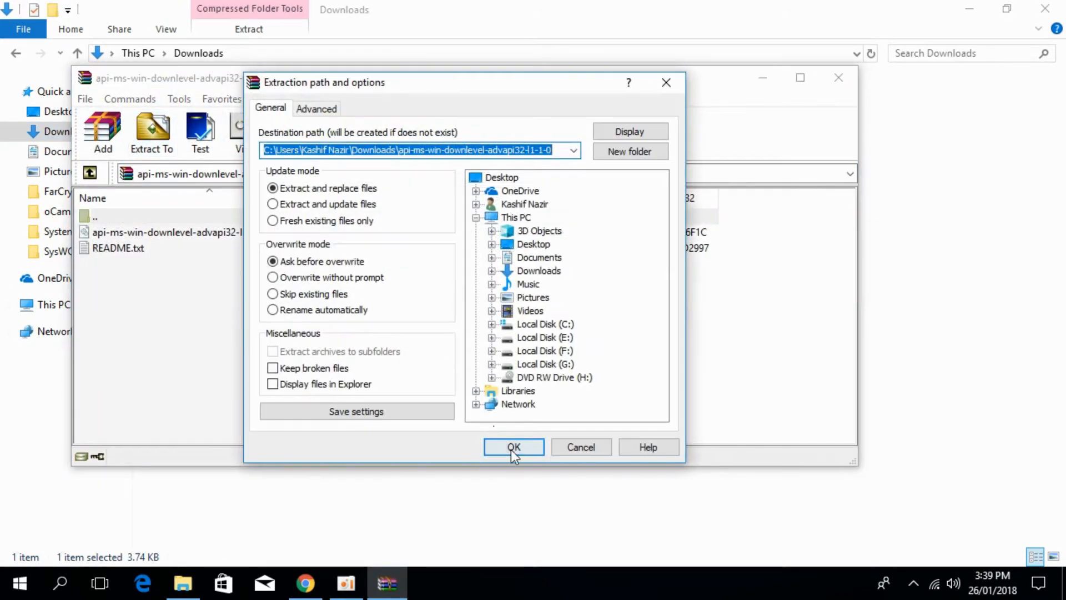
click(513, 446)
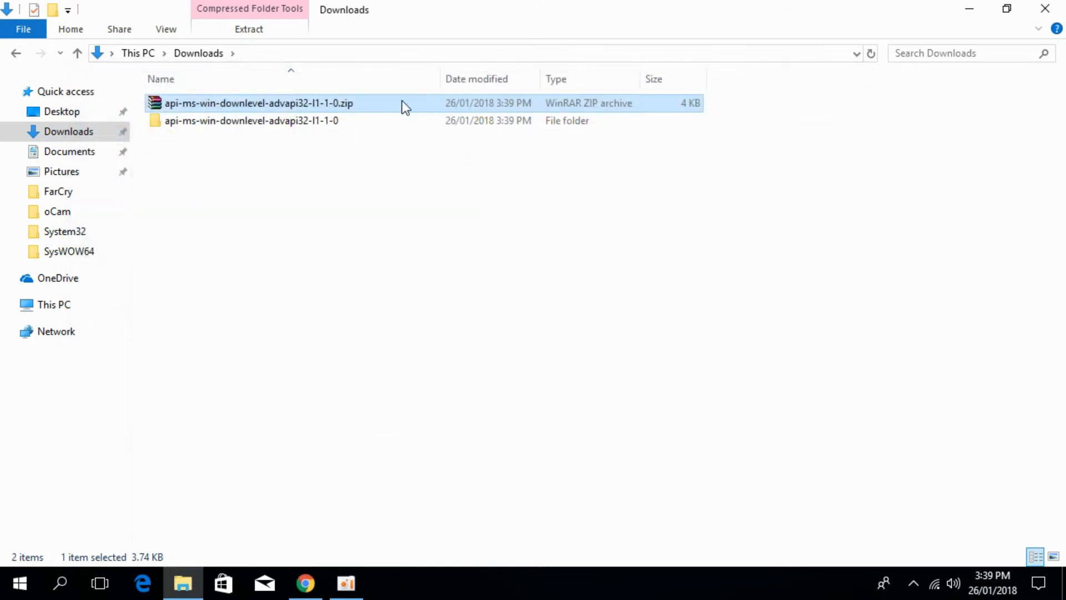
double_click(251, 121)
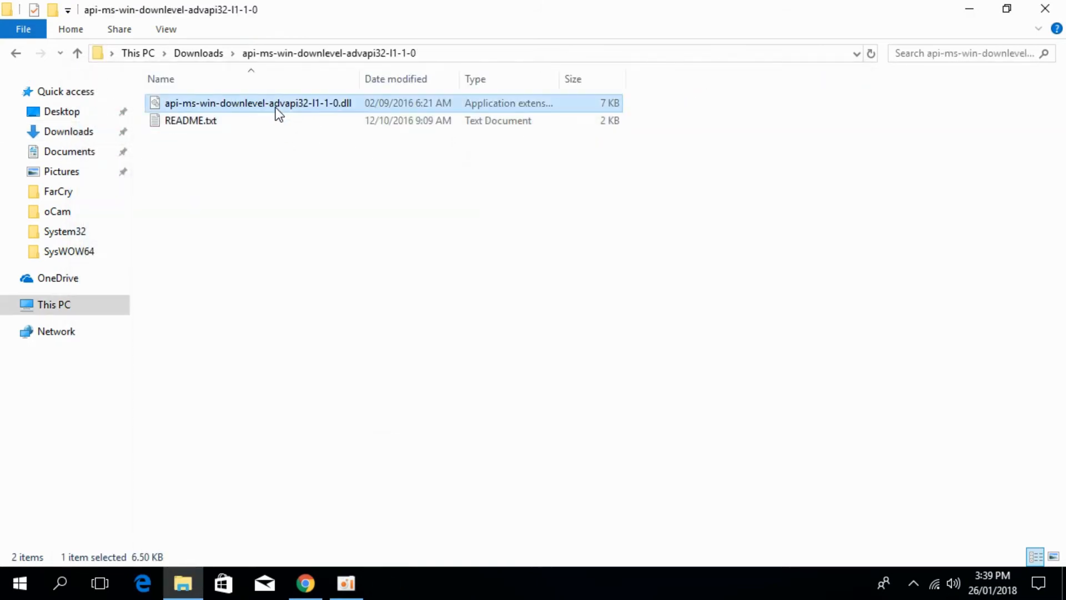
mouse_move(225, 342)
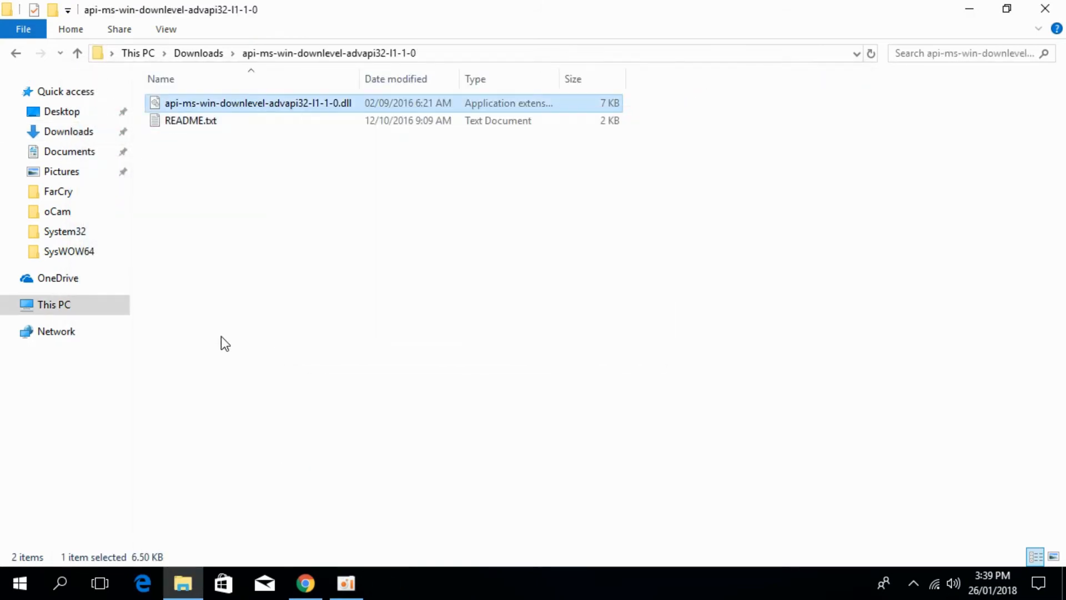
Step: Go to C:\Windows\System32 and confirm the administrator prompt for pasting the DLL
right_click(54, 304)
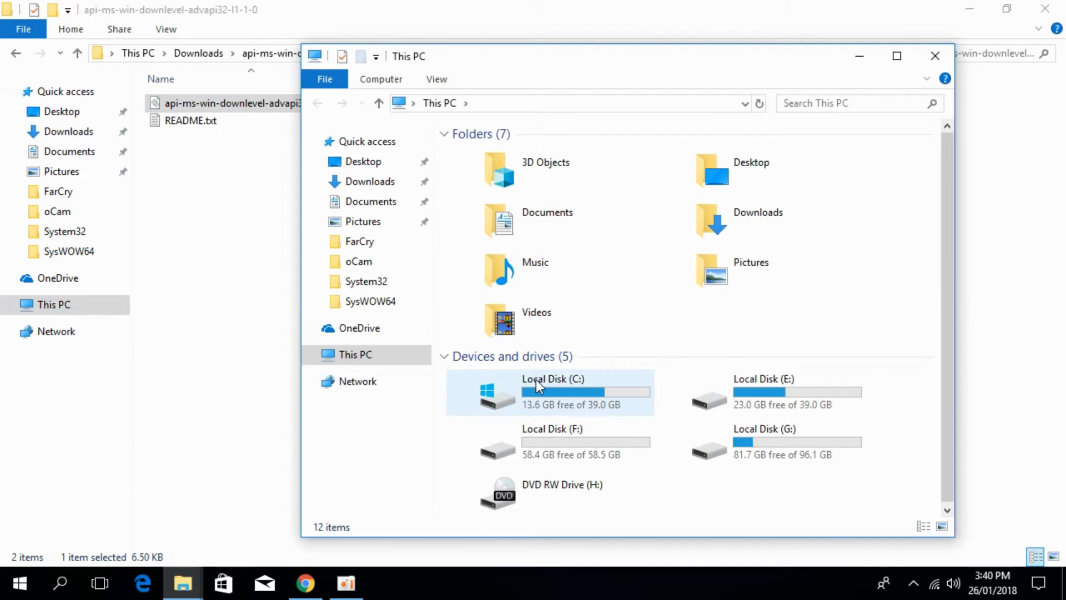
double_click(551, 390)
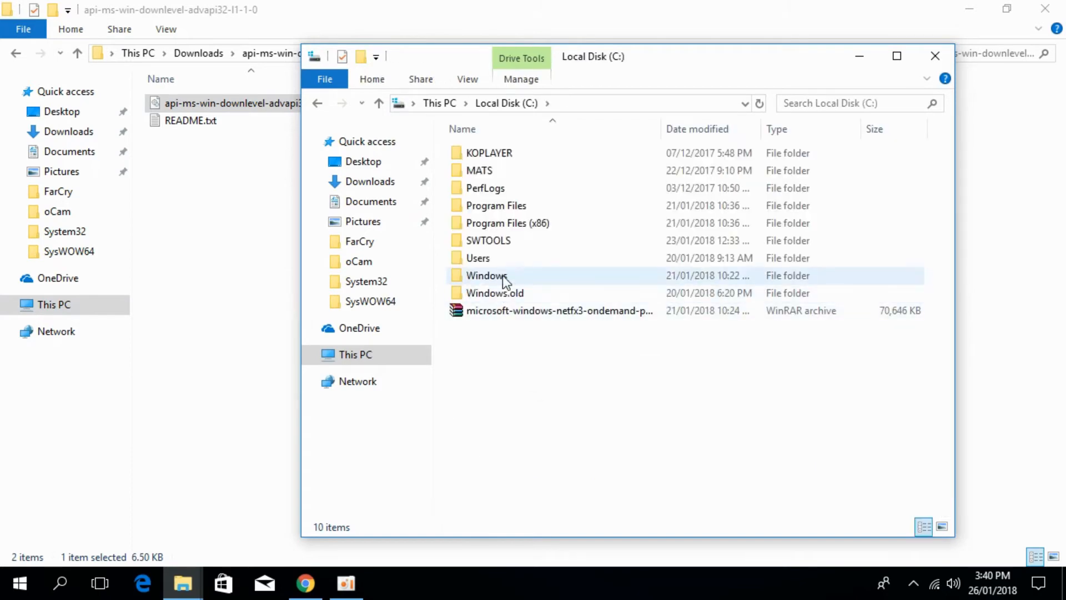
double_click(486, 276)
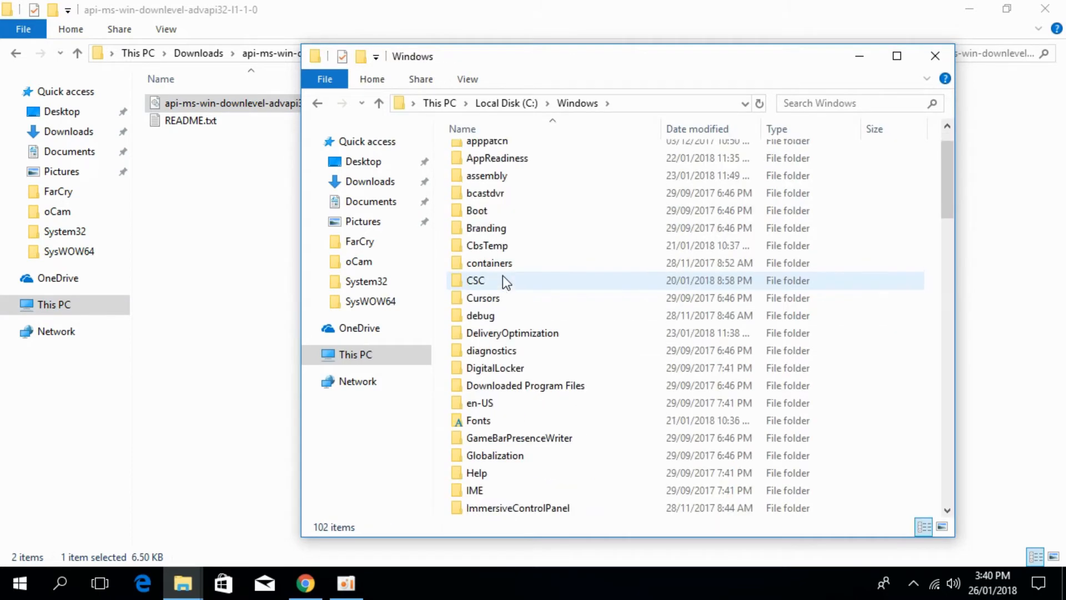
scroll(down, 3)
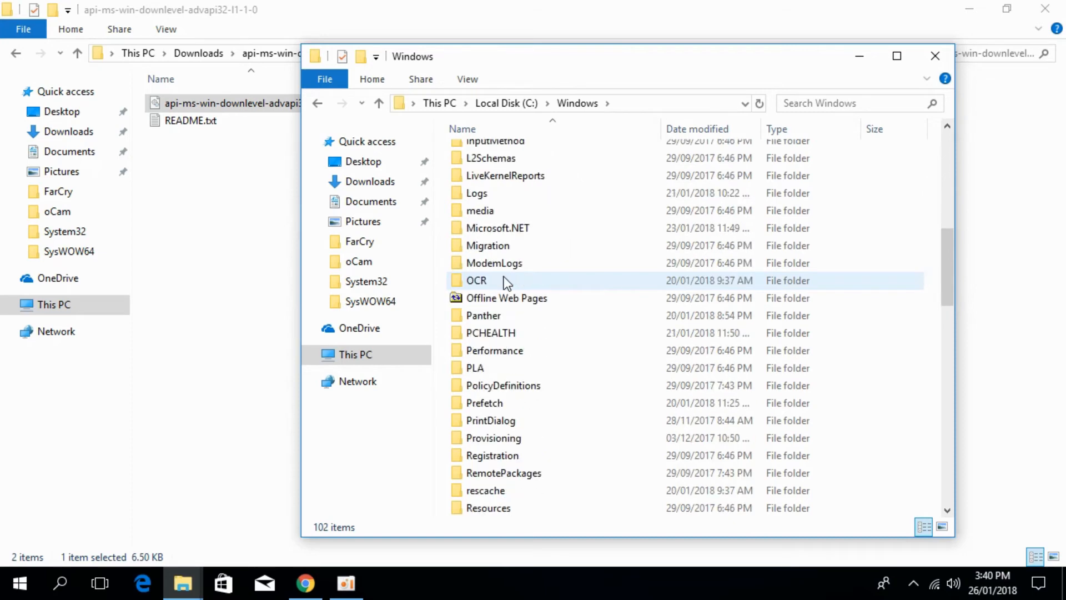
scroll(down, 3)
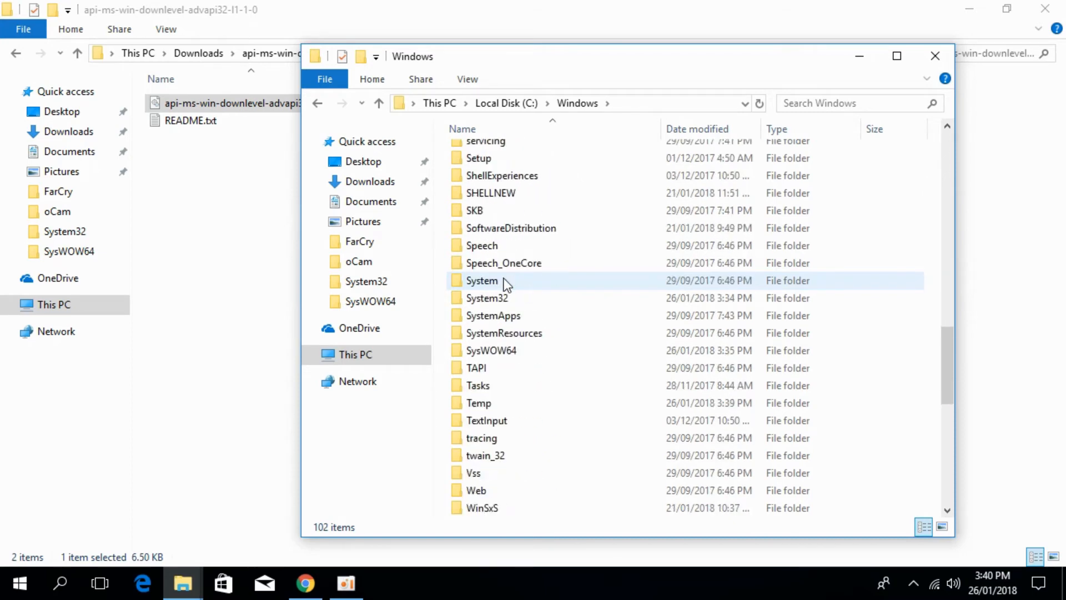
scroll(down, 3)
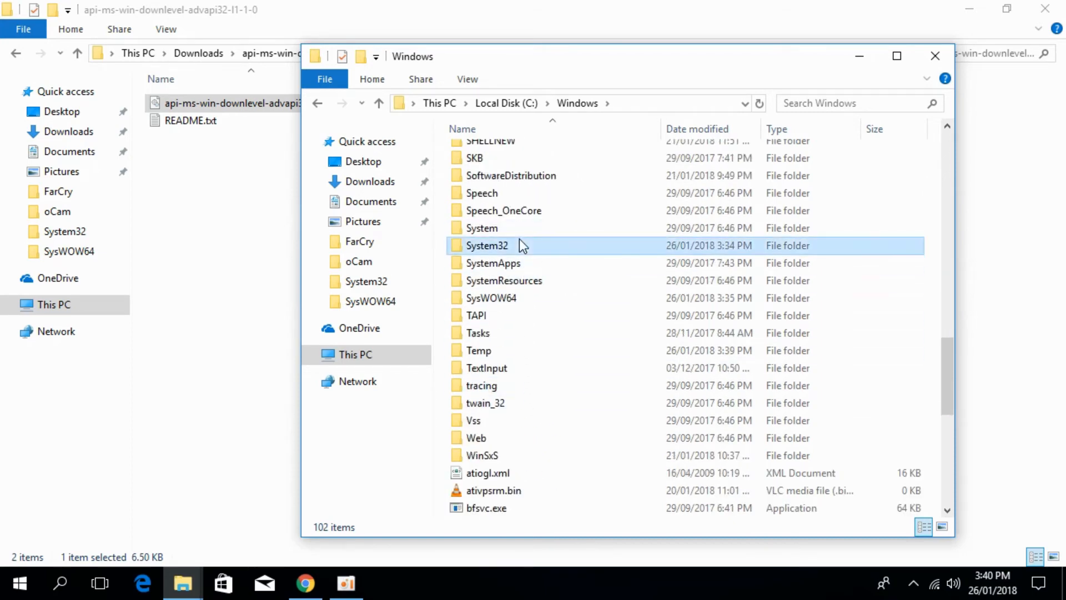
double_click(487, 246)
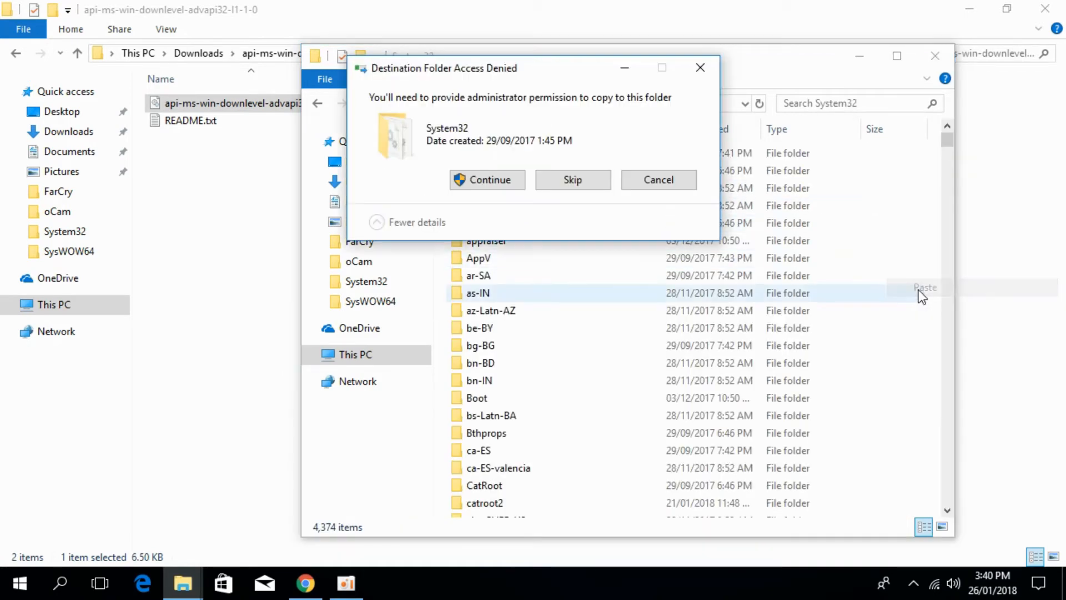
click(487, 179)
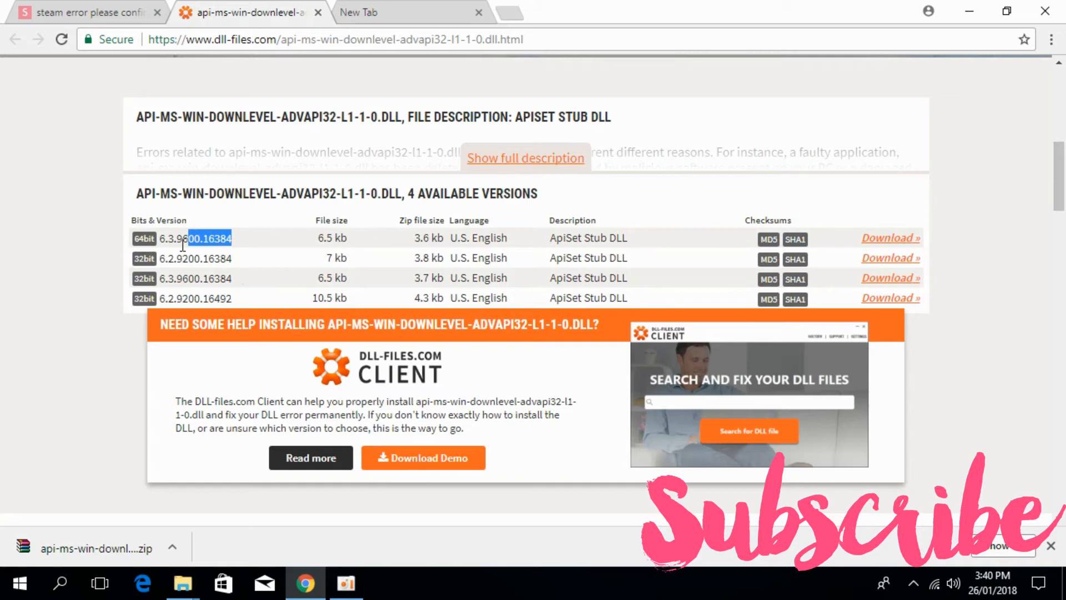
mouse_move(888, 238)
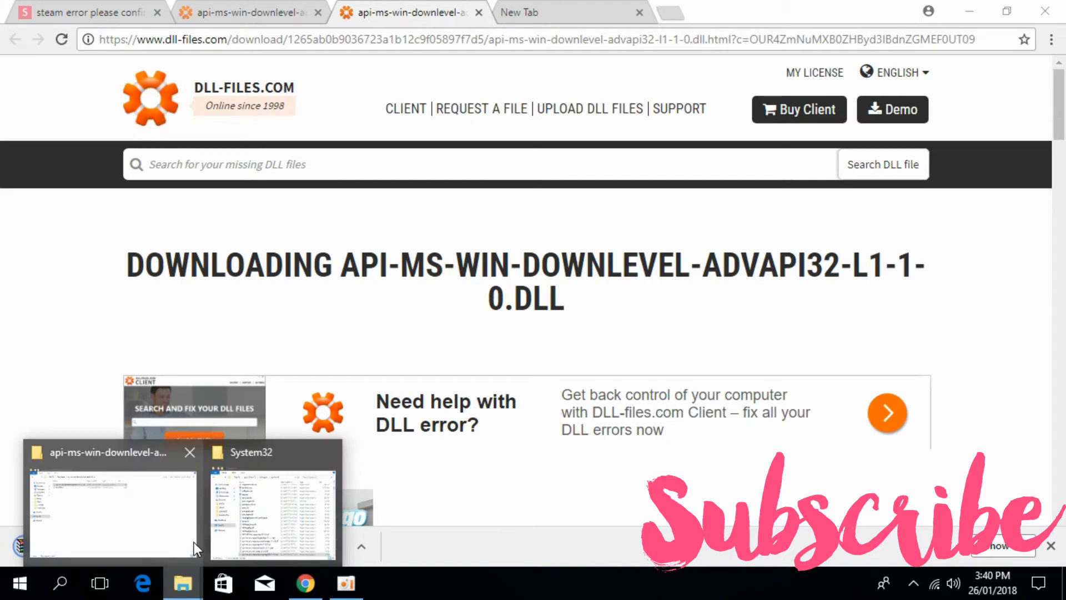
Step: Bring the File Explorer window back into view
click(113, 510)
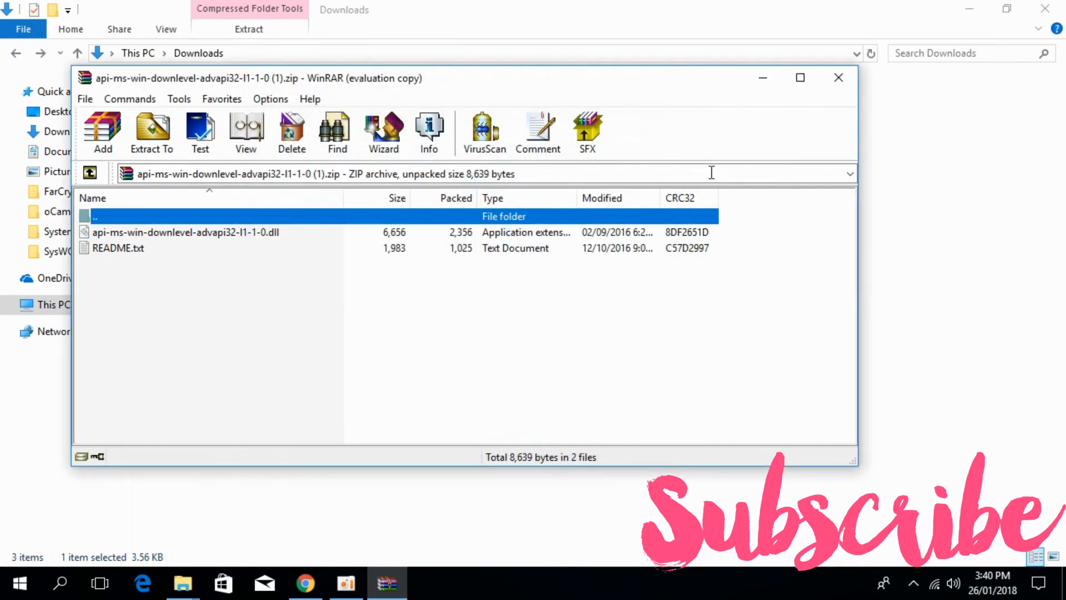
Step: Close WinRAR and copy the DLL from the first extracted folder
click(838, 78)
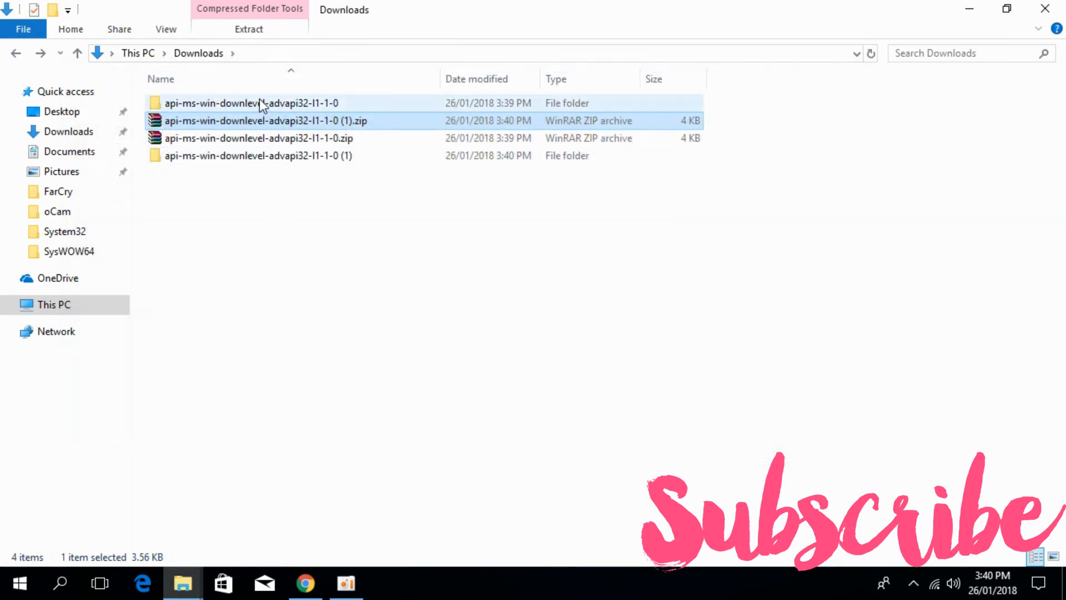
double_click(251, 103)
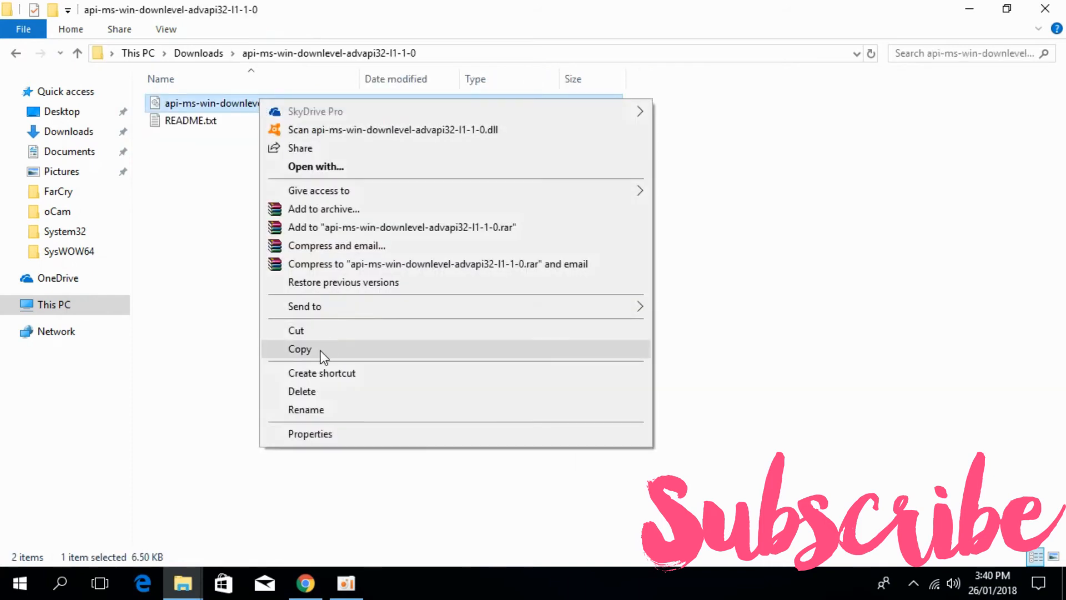
click(299, 349)
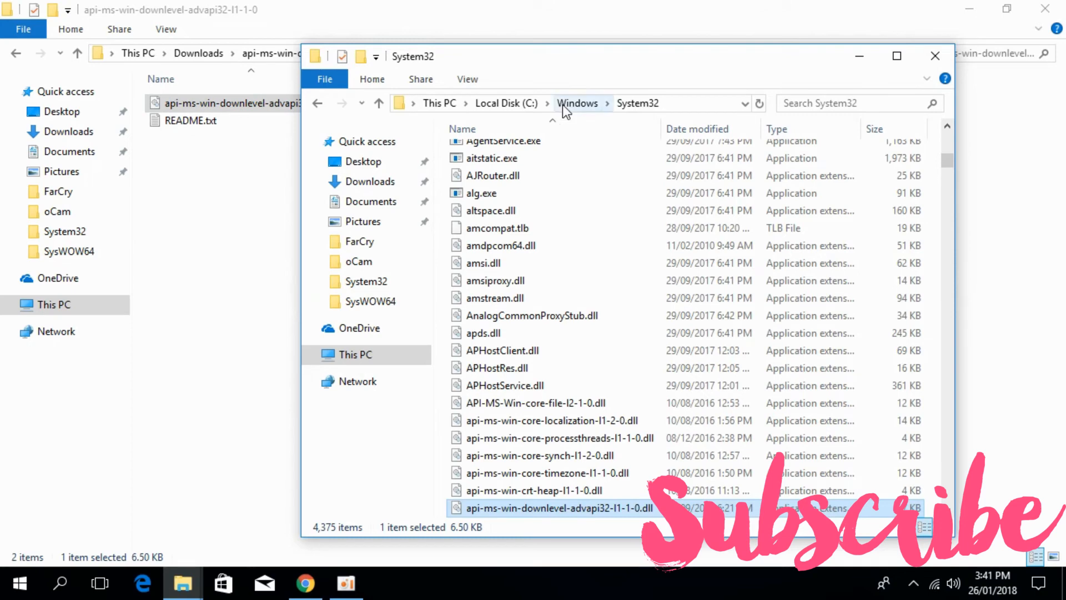
Step: Paste the DLL into C:\Windows\SysWOW64, granting administrator permission
click(577, 103)
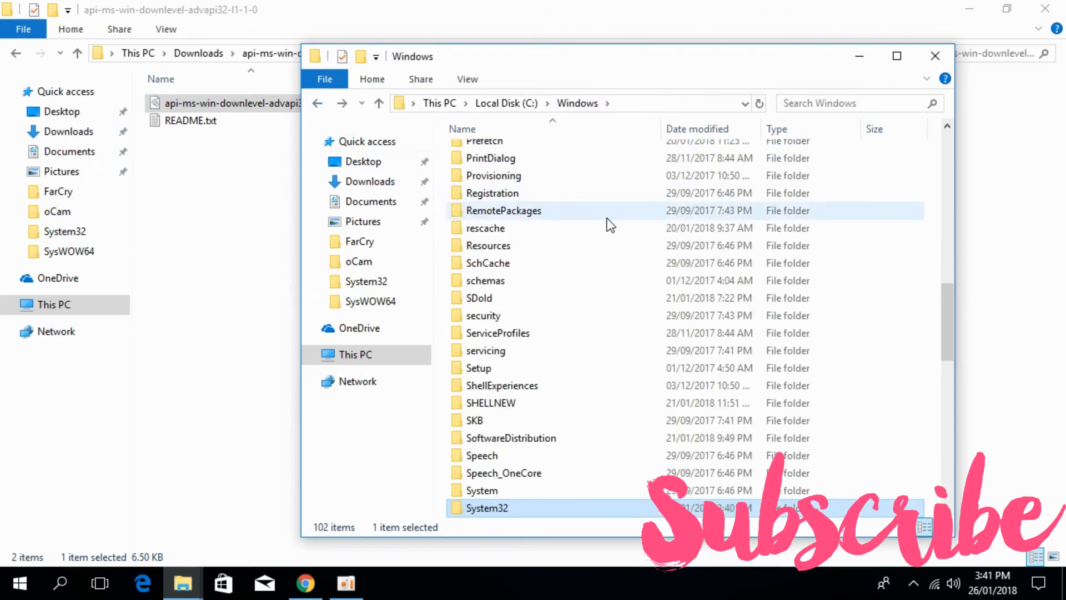
scroll(down, 3)
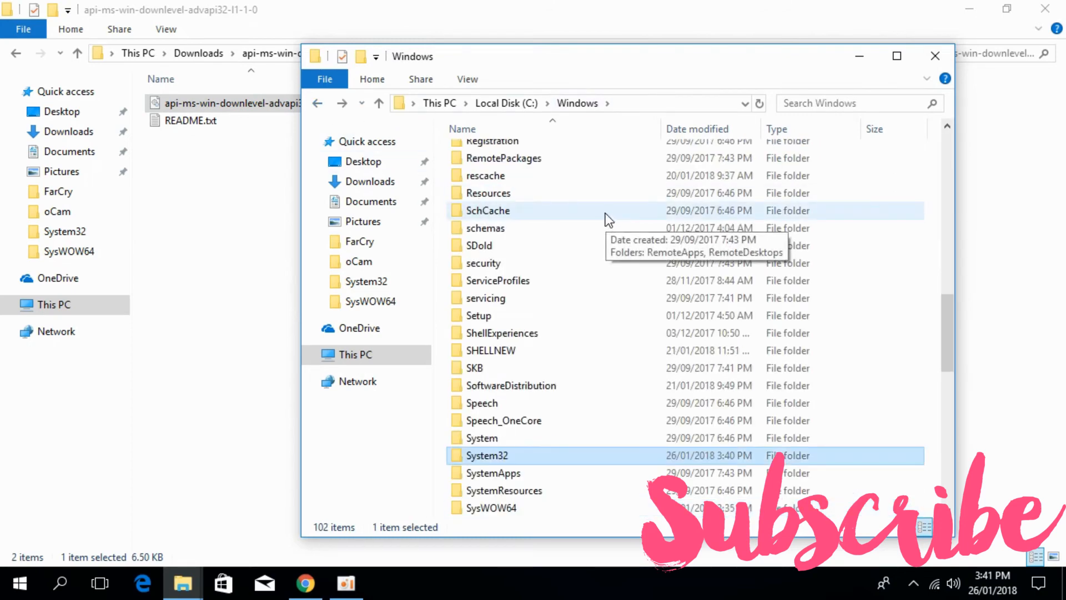
scroll(down, 3)
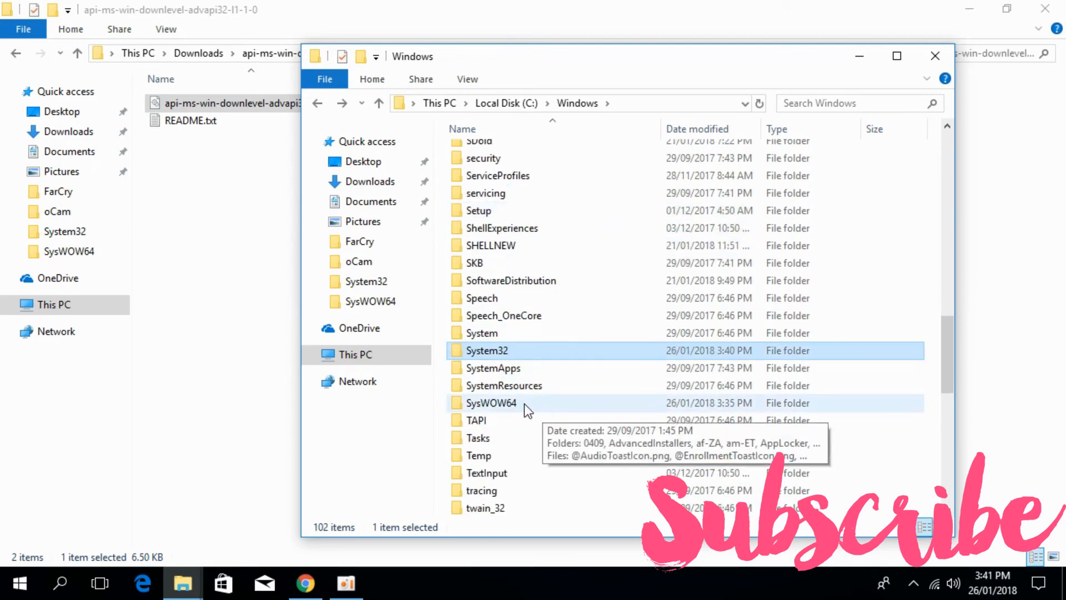
mouse_move(509, 408)
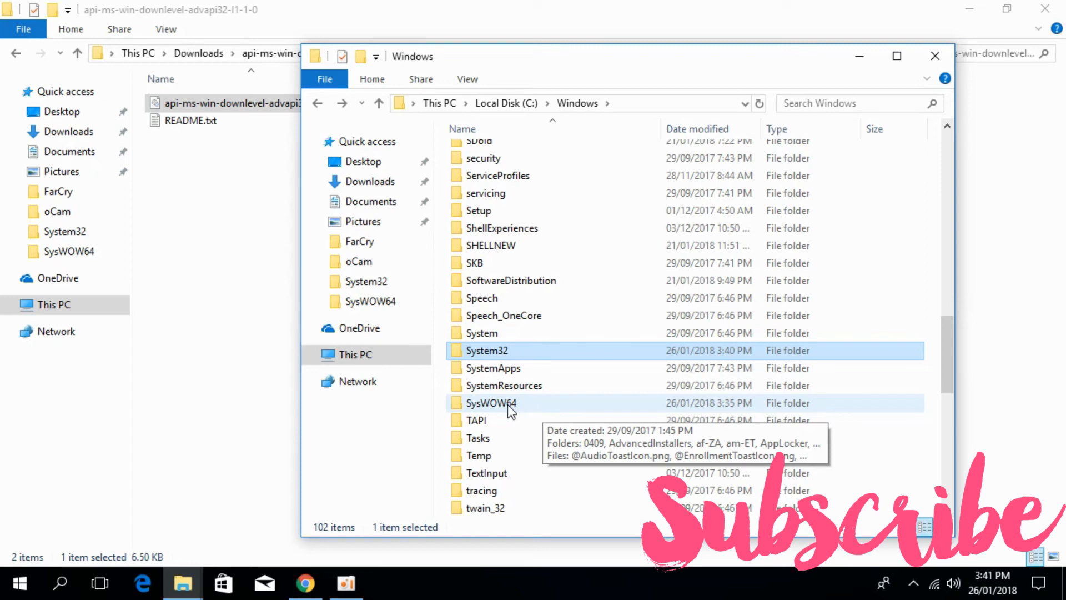
double_click(490, 403)
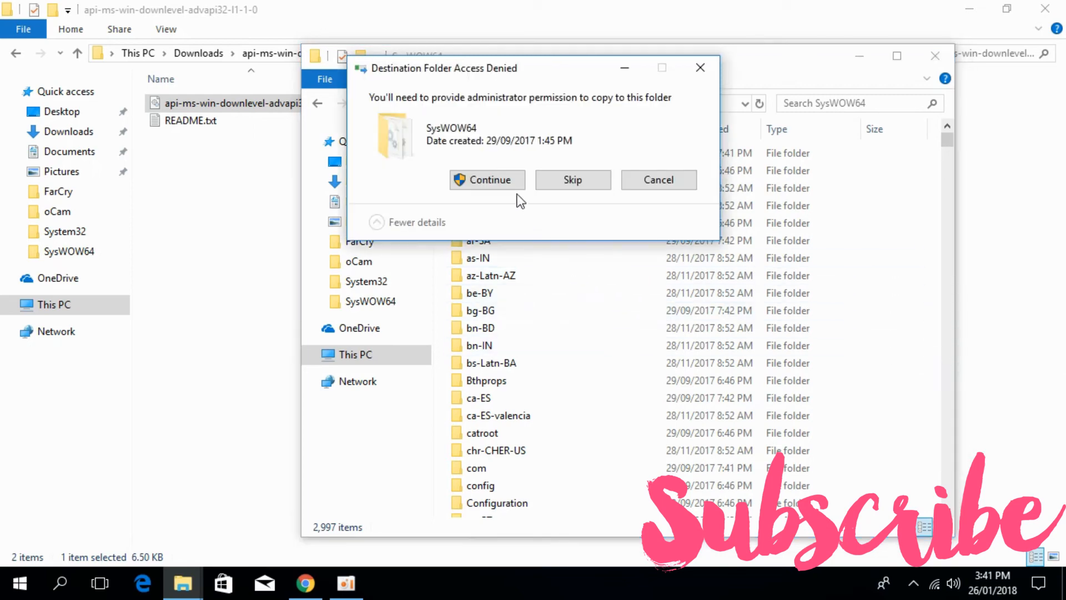
click(487, 179)
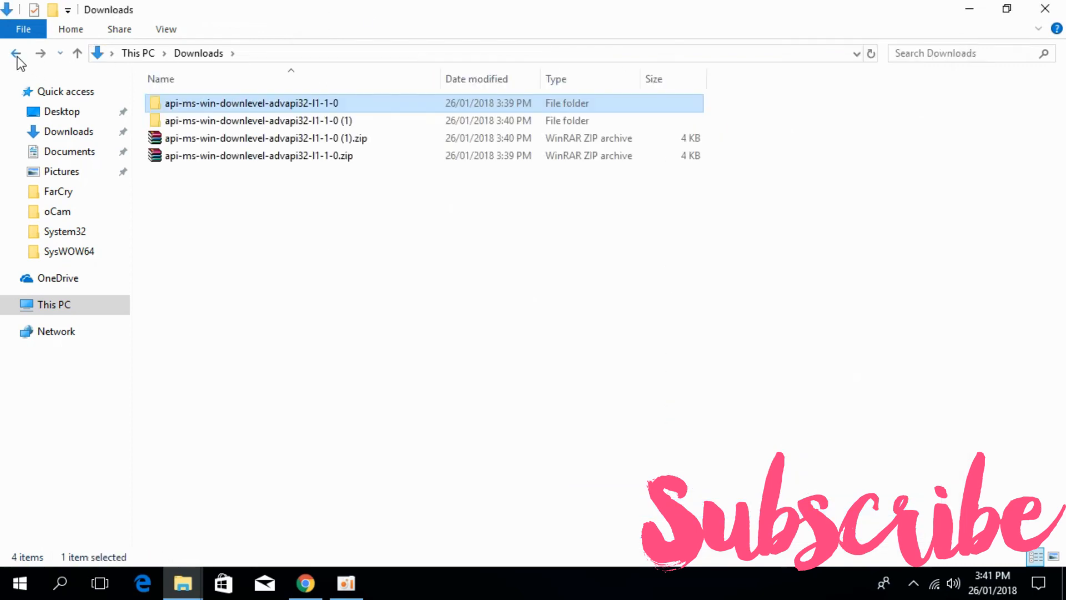
Step: Paste the (1) folder's DLL into System32, replacing the existing file
double_click(257, 121)
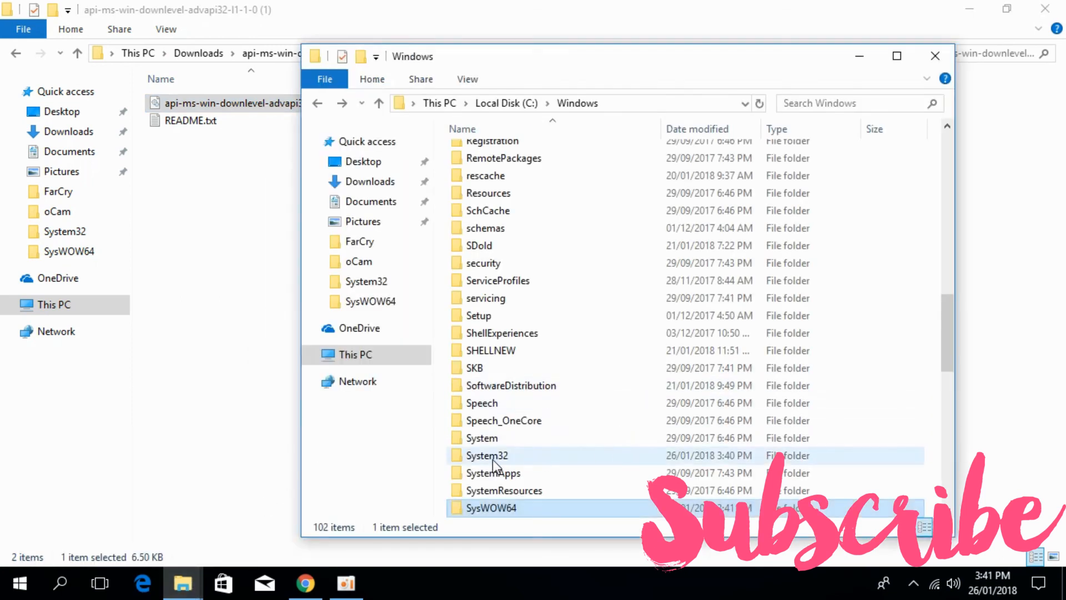
mouse_move(487, 455)
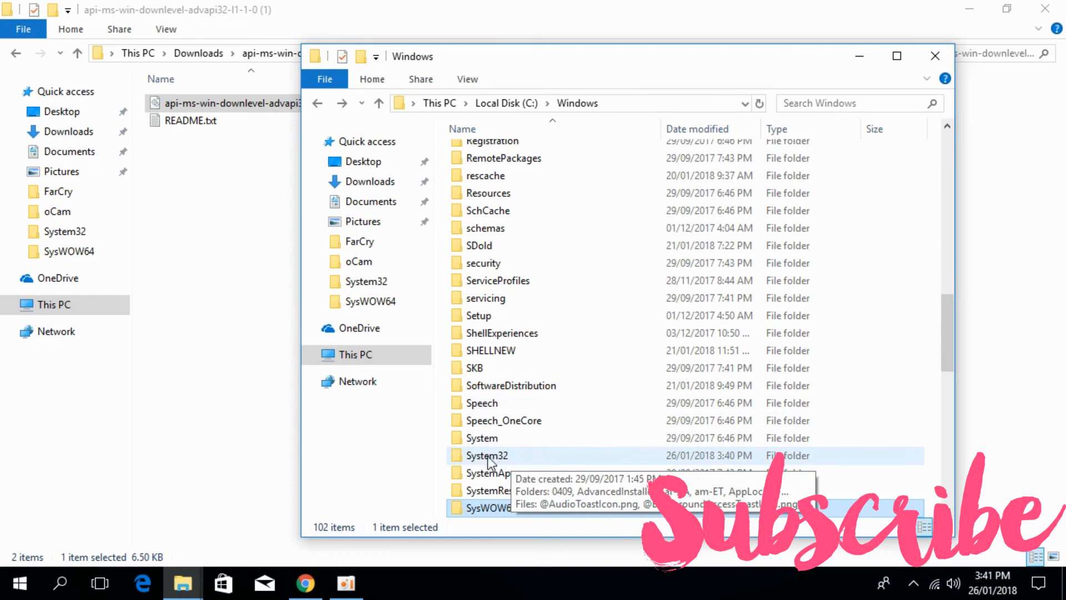
double_click(487, 455)
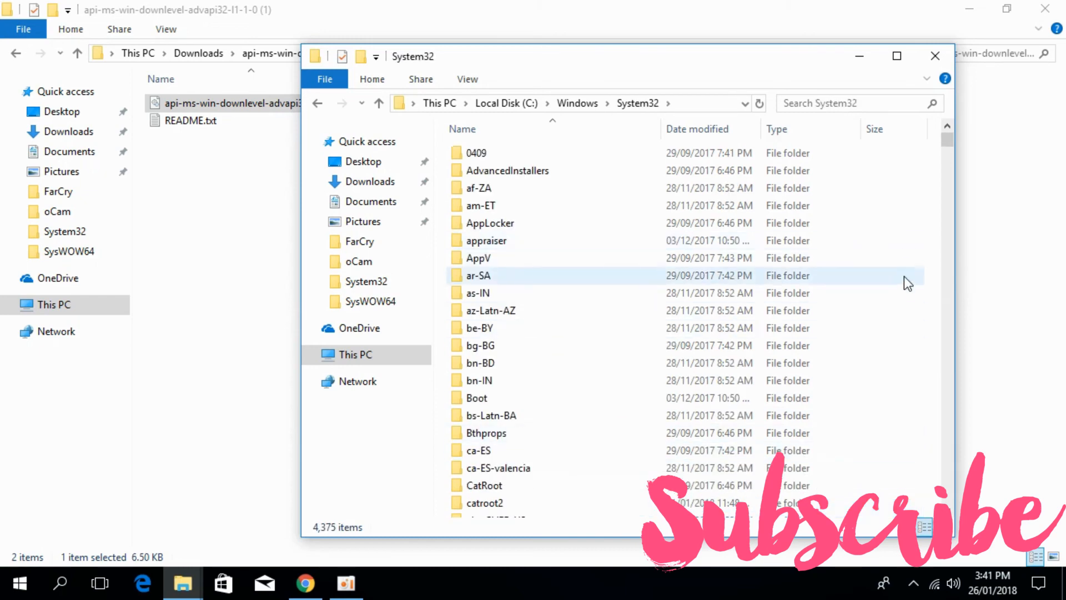
right_click(908, 284)
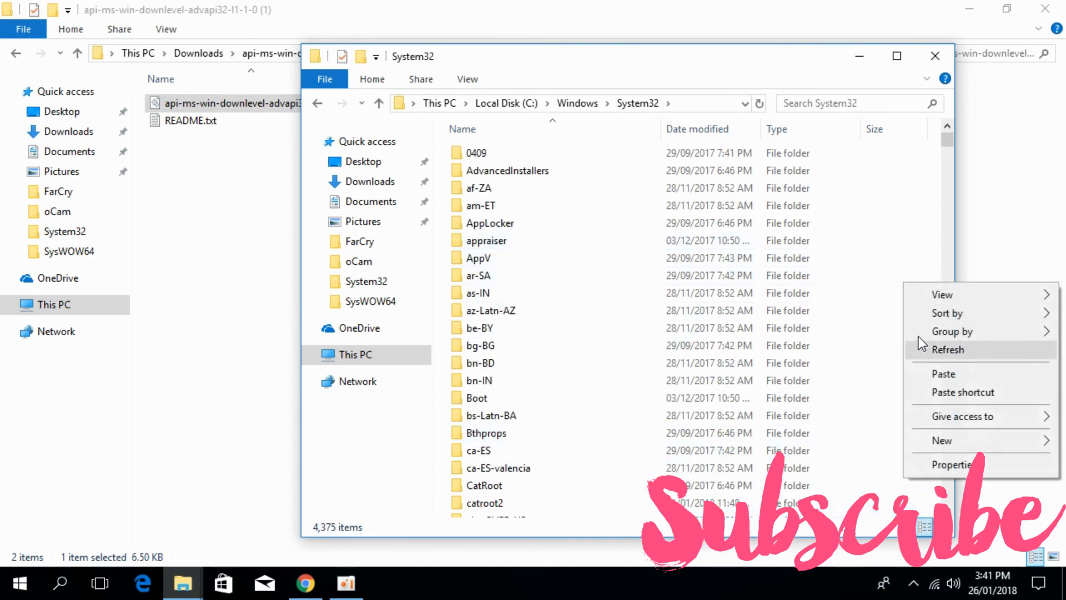
click(942, 373)
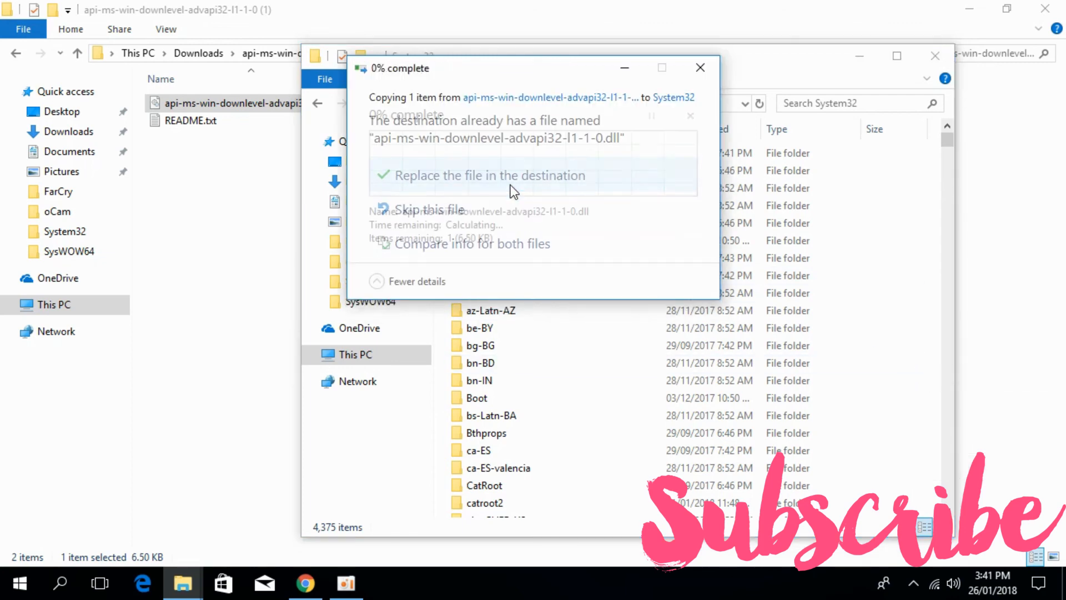
click(488, 175)
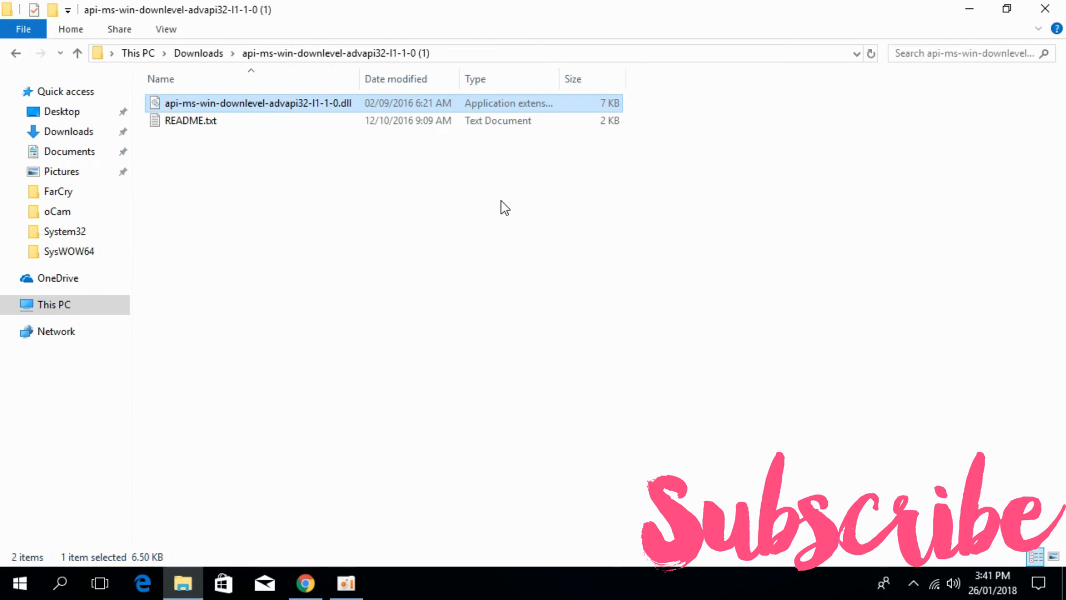
mouse_move(507, 208)
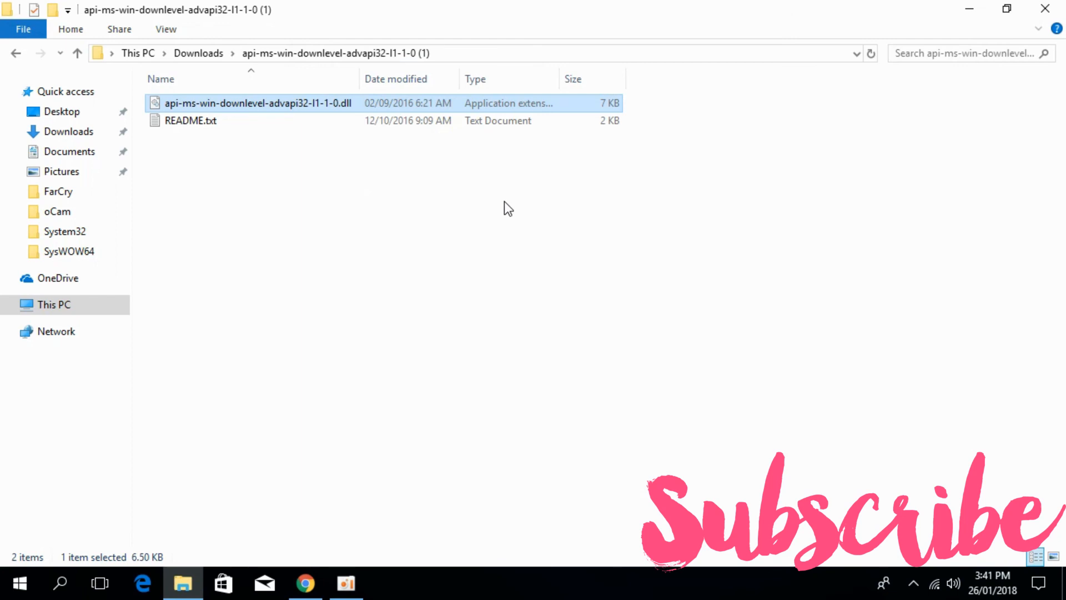